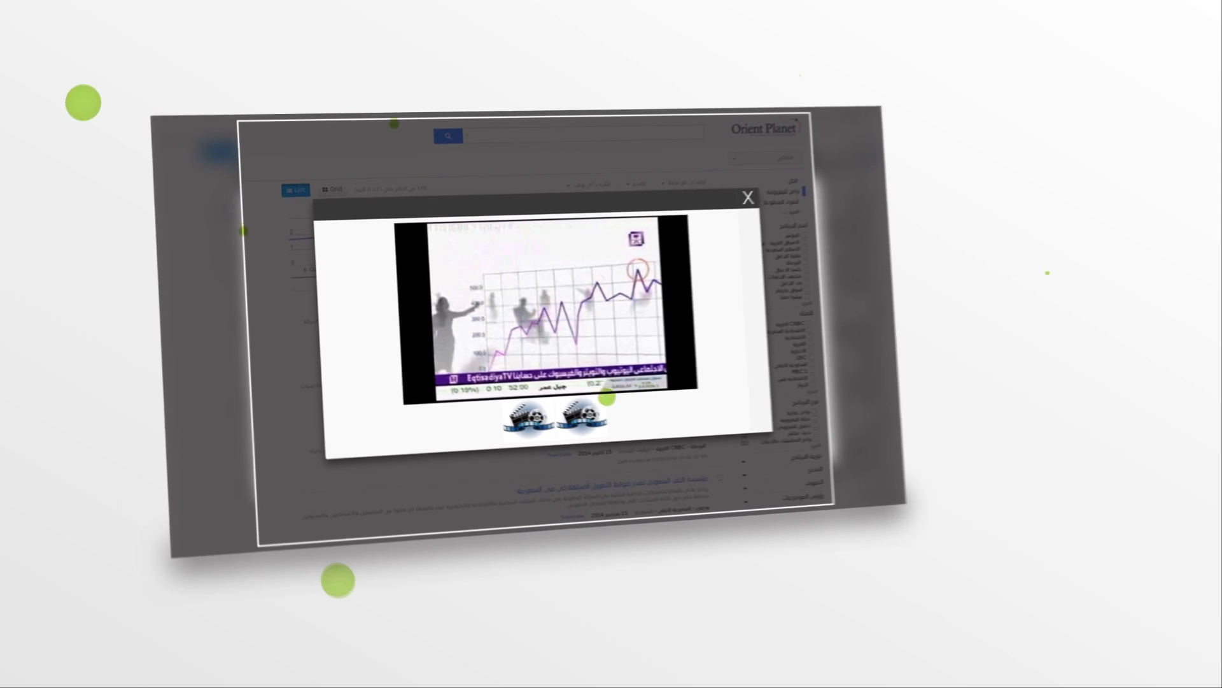
# - Play the Eqtisadiya TV news clip in the popup player over the search results
pyautogui.click(746, 196)
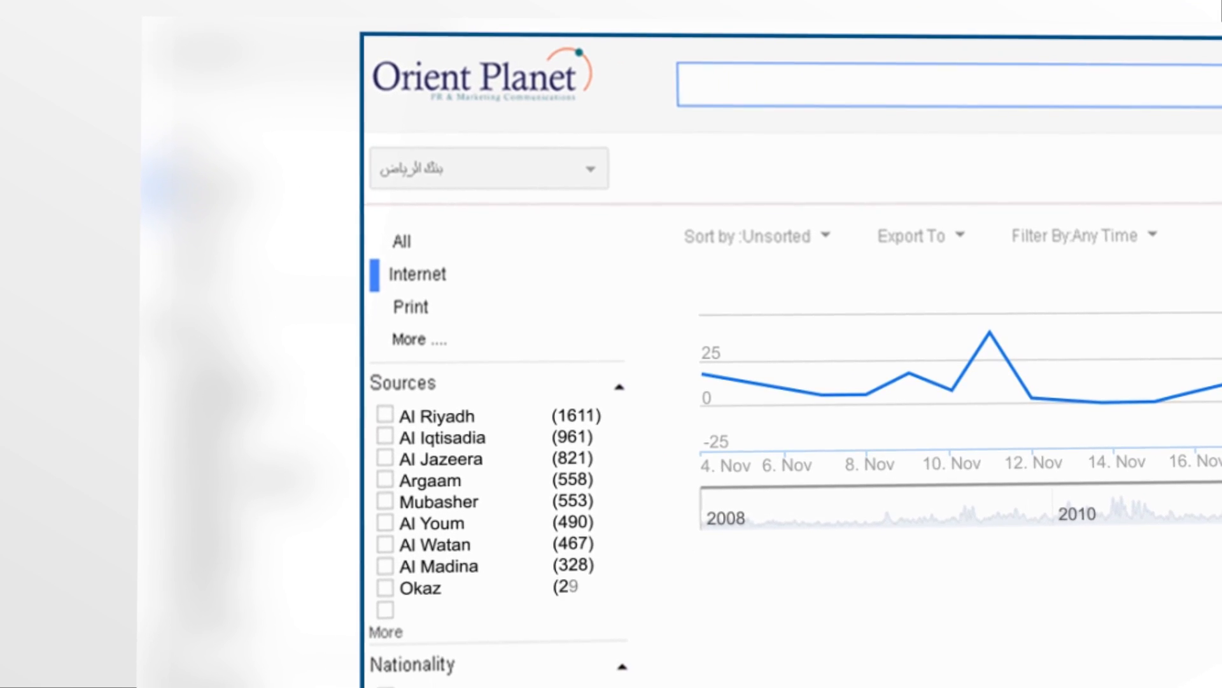
# - Scroll the filter panel down past Sources to the Nationality and Subjects checkbox lists
pyautogui.scroll(-3)
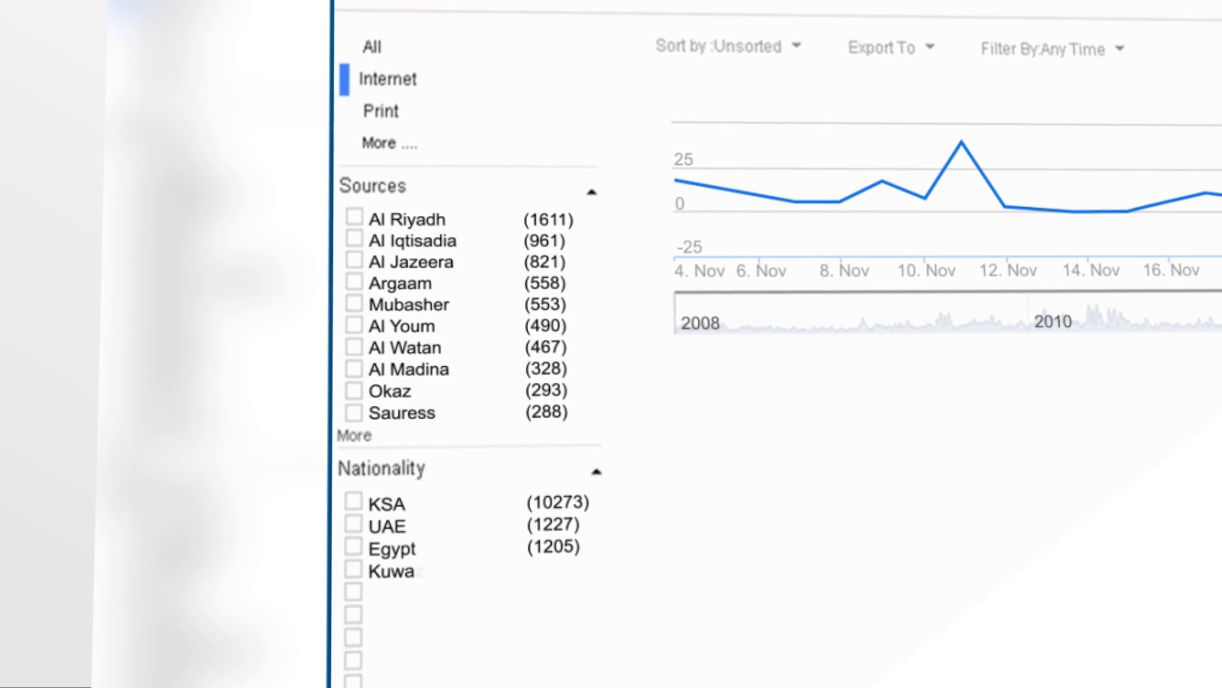
pyautogui.scroll(-3)
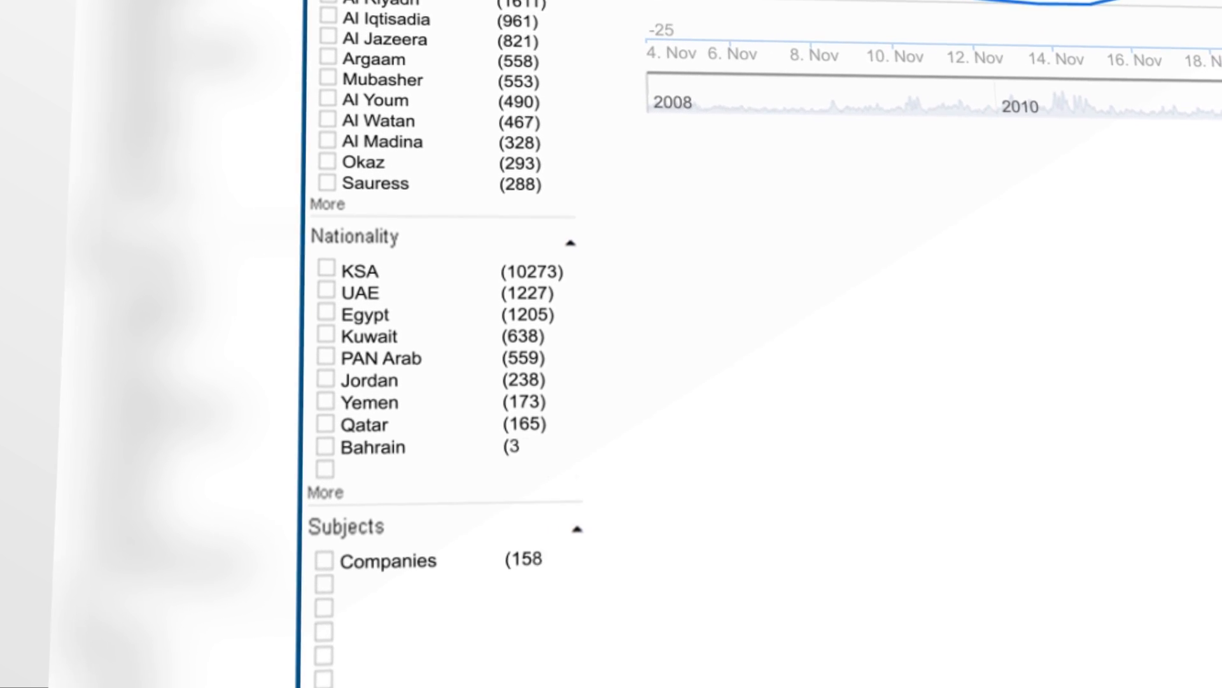
pyautogui.scroll(-3)
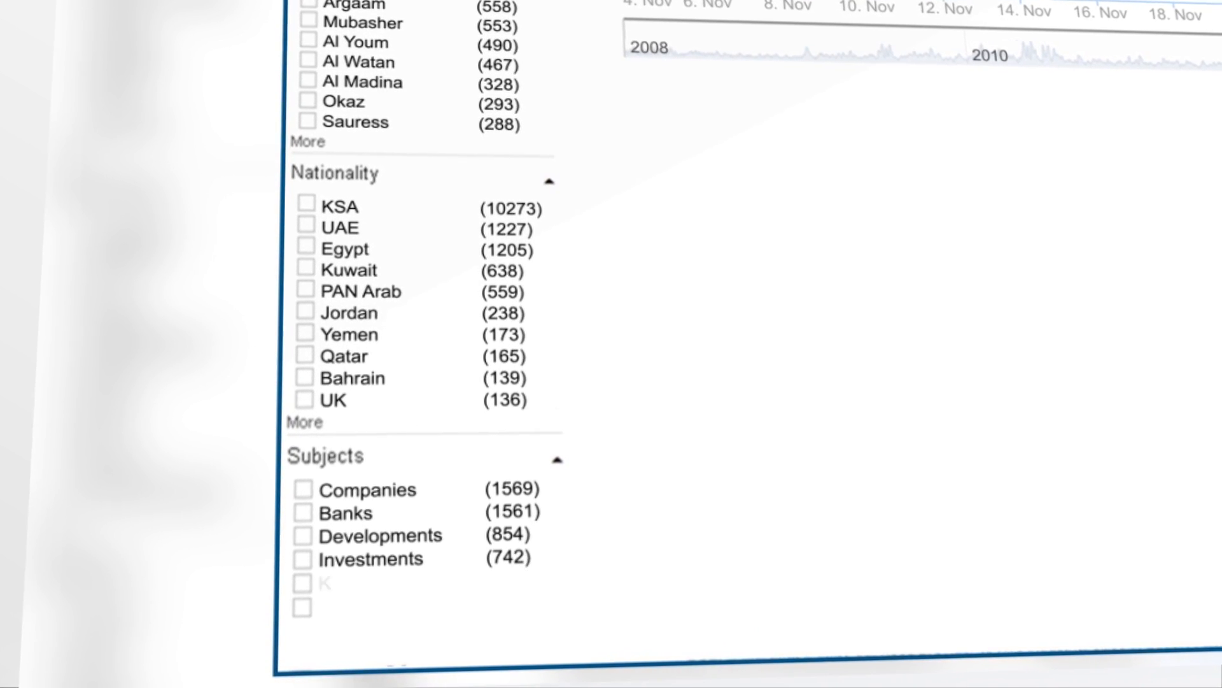